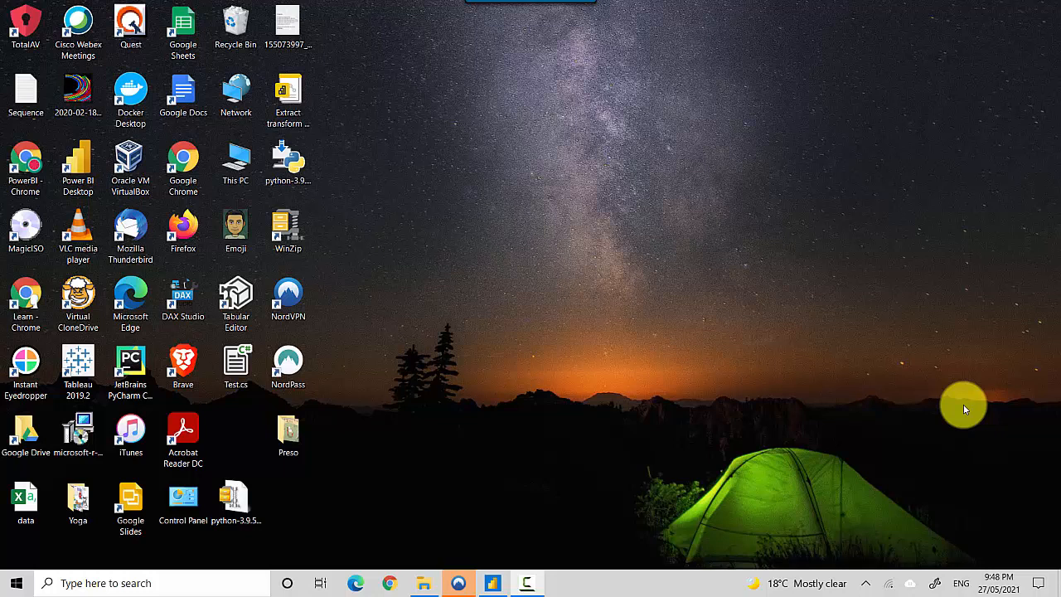
mouse_move(898, 446)
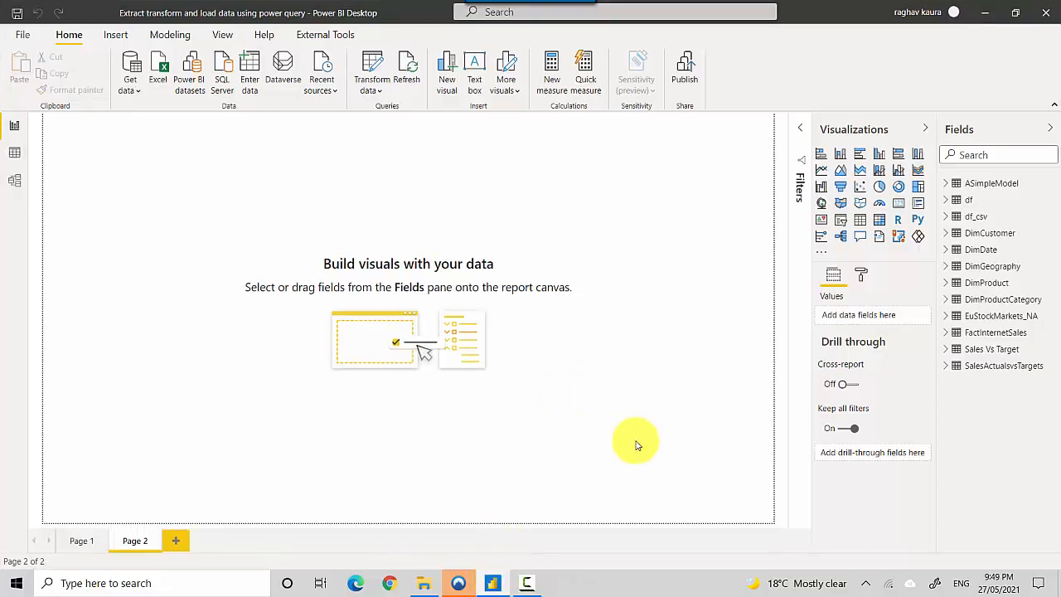
mouse_move(991, 183)
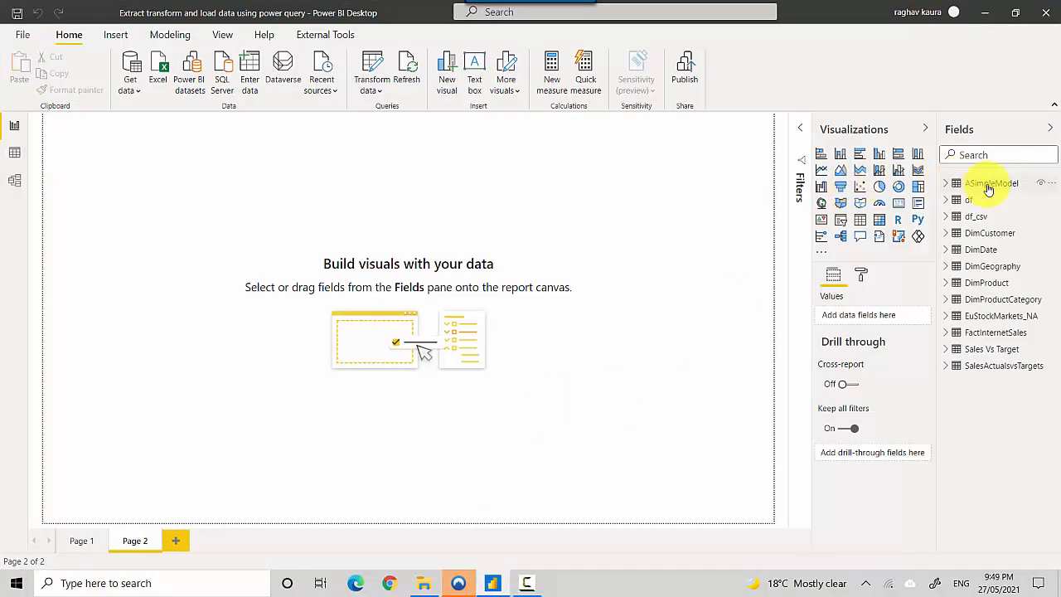
mouse_move(993, 183)
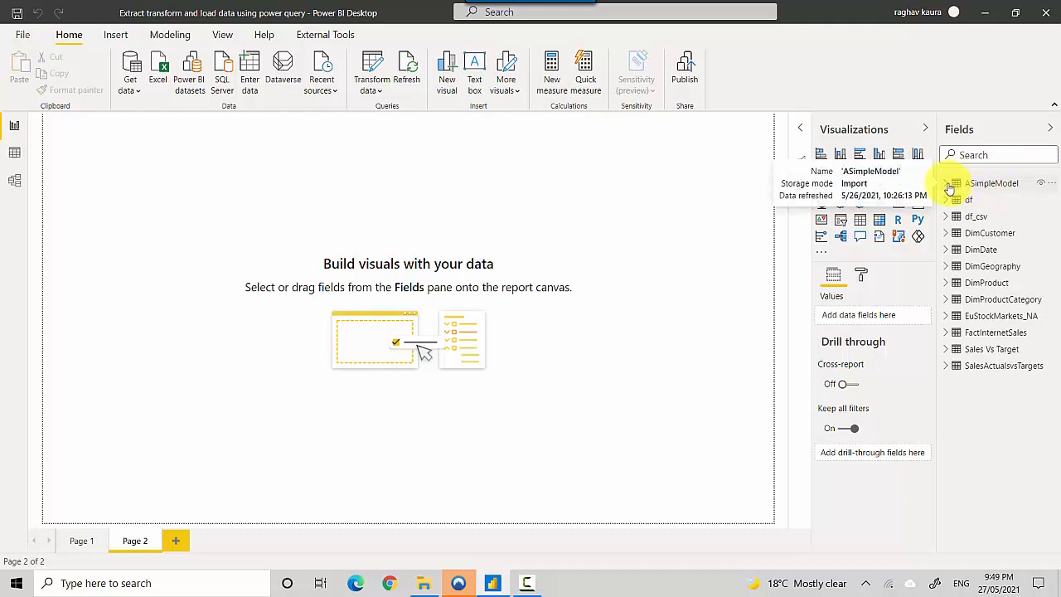
left_click(946, 183)
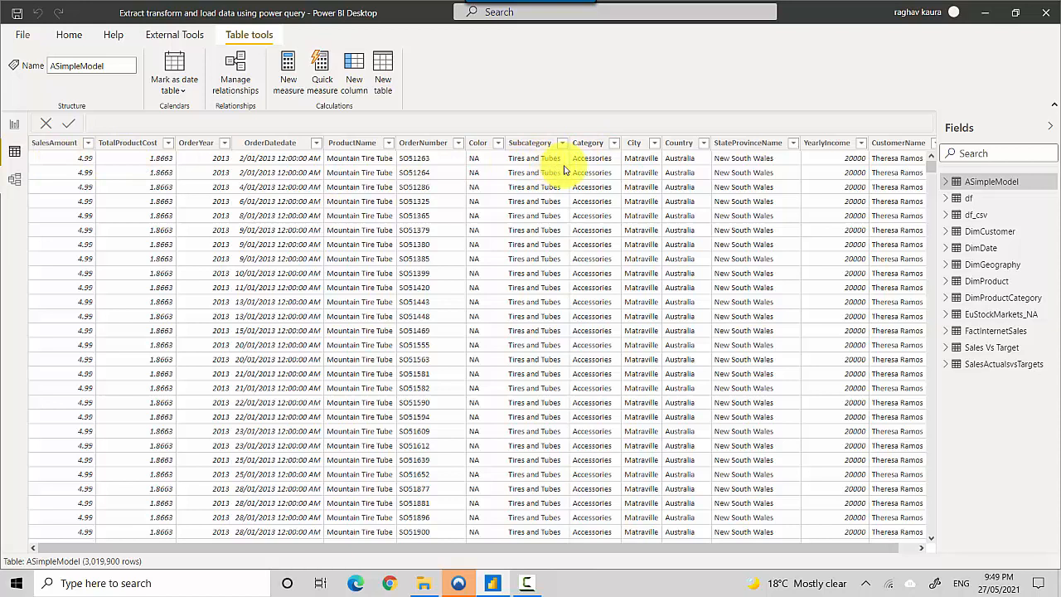
mouse_move(574, 160)
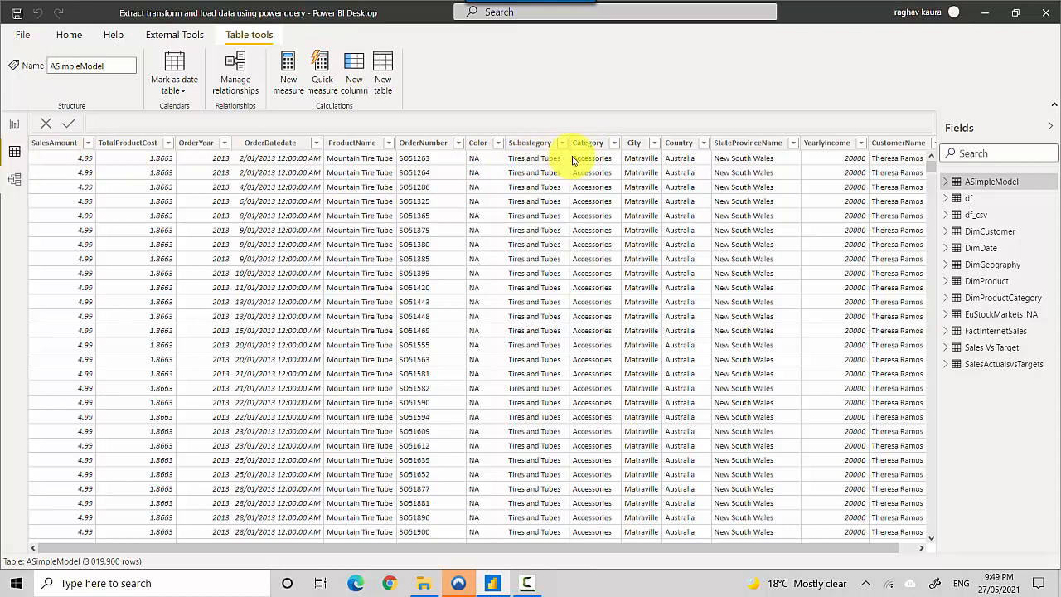
mouse_move(689, 170)
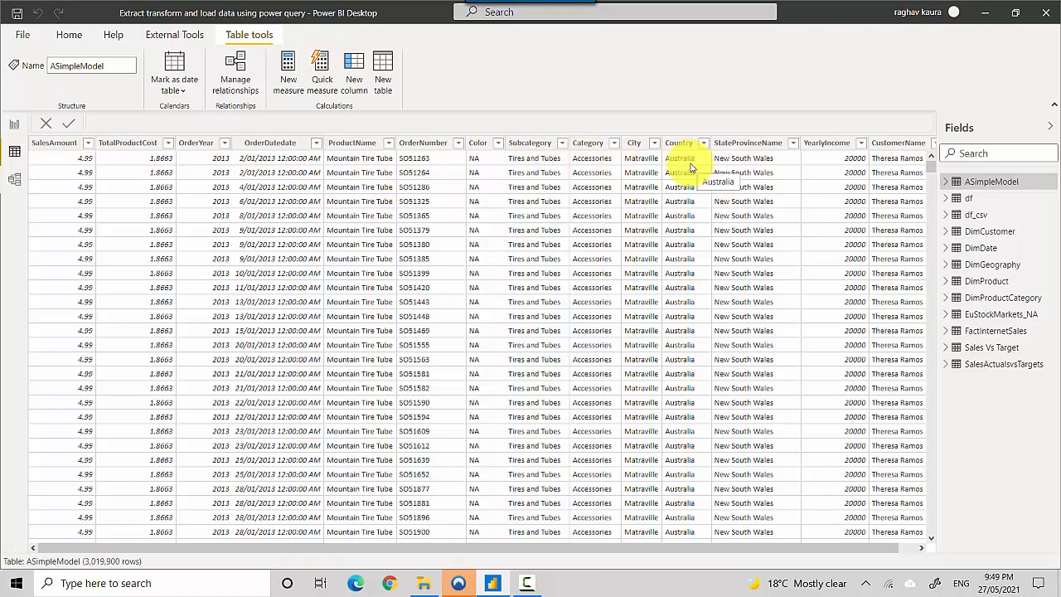
mouse_move(801, 168)
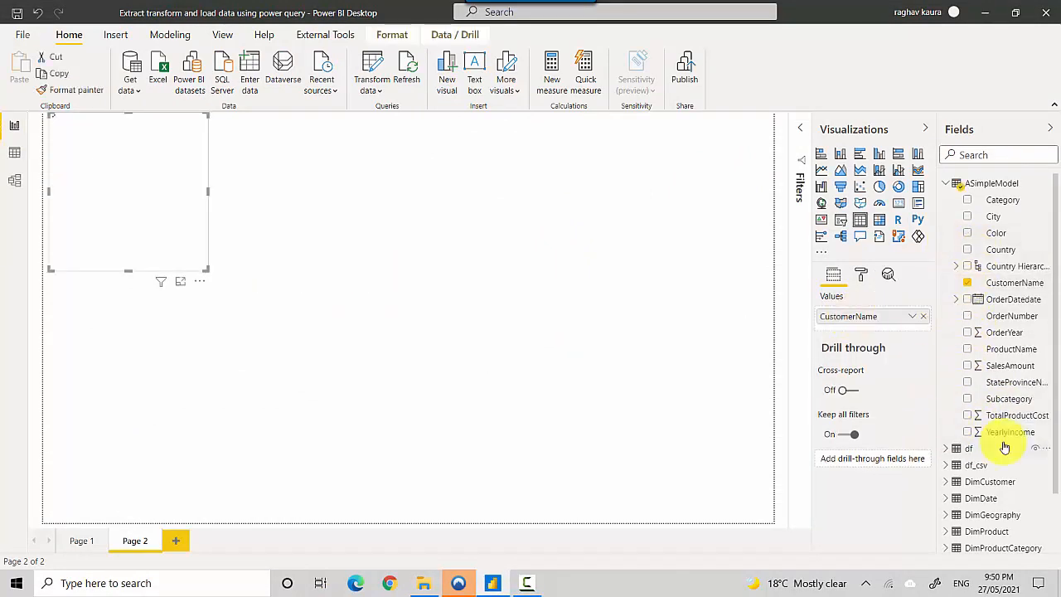
Step: Add YearlyIncome to the CustomerName table, totalling 136,499,480,000
left_click(968, 432)
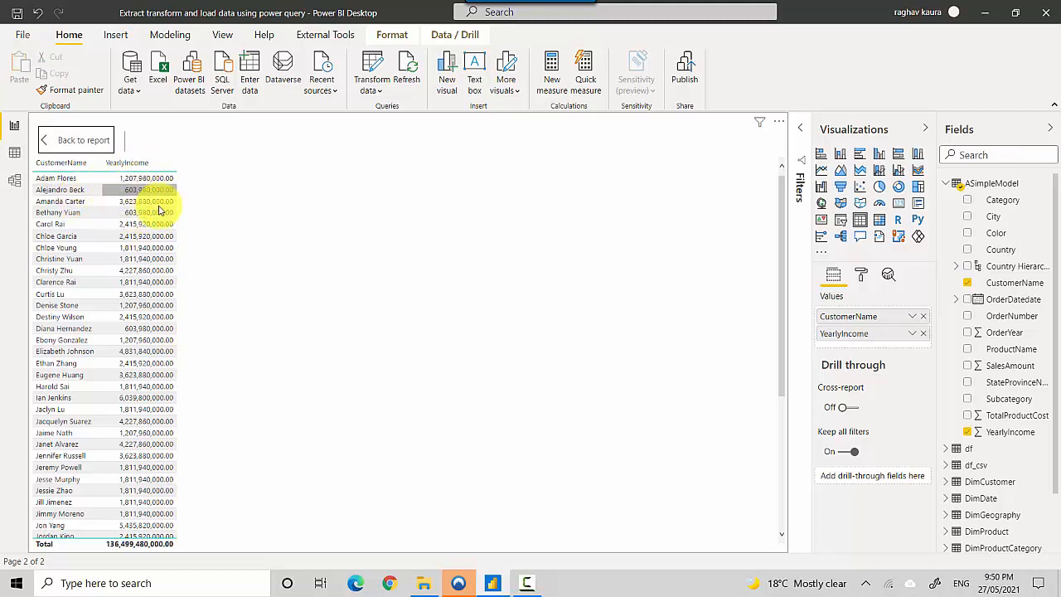
mouse_move(206, 286)
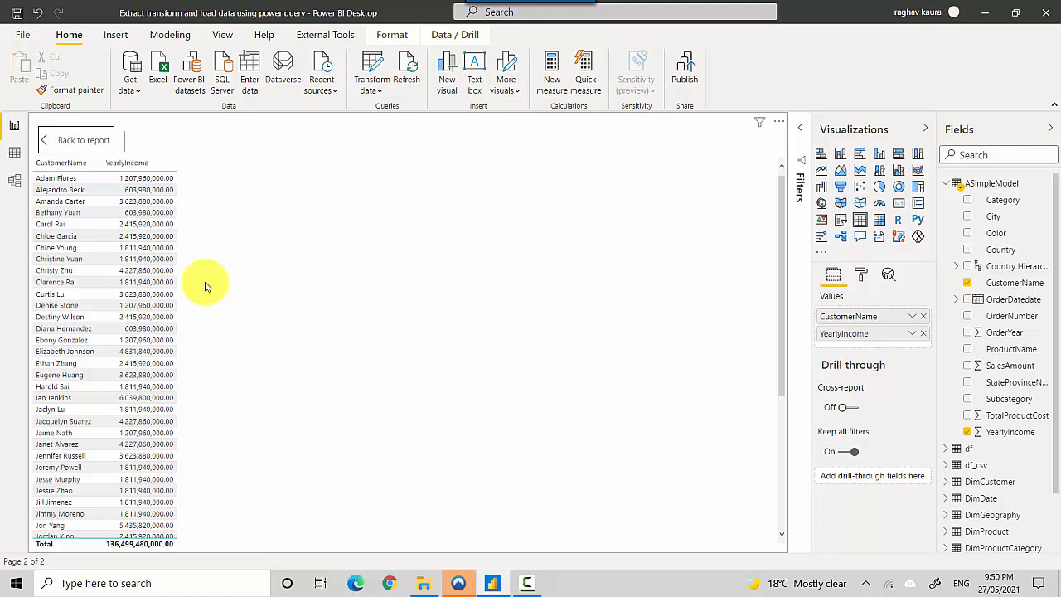
mouse_move(850, 380)
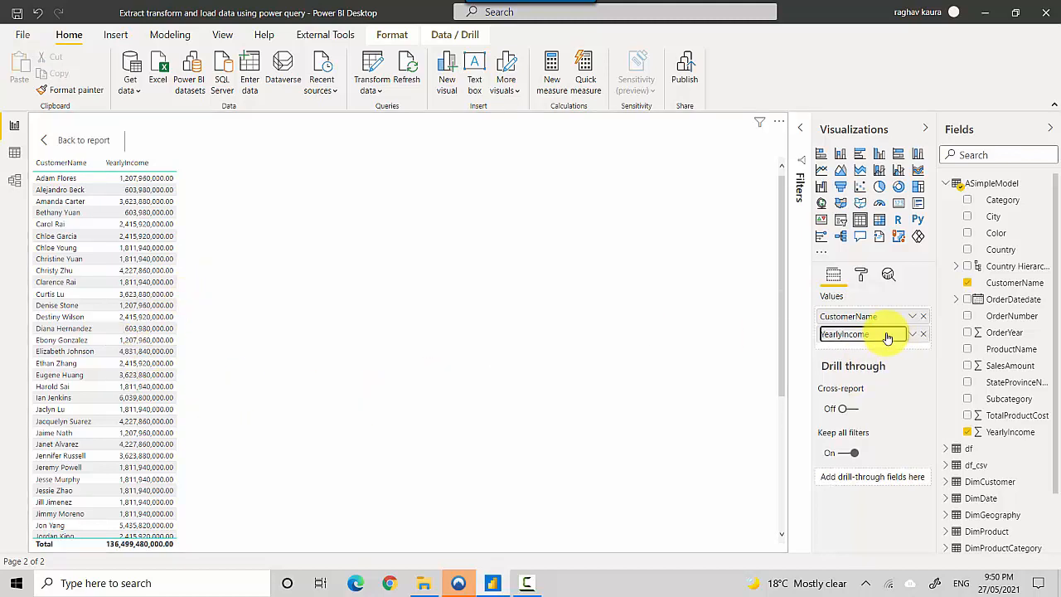
Step: Summarize YearlyIncome as Average, giving an overall average of 45,200
left_click(912, 334)
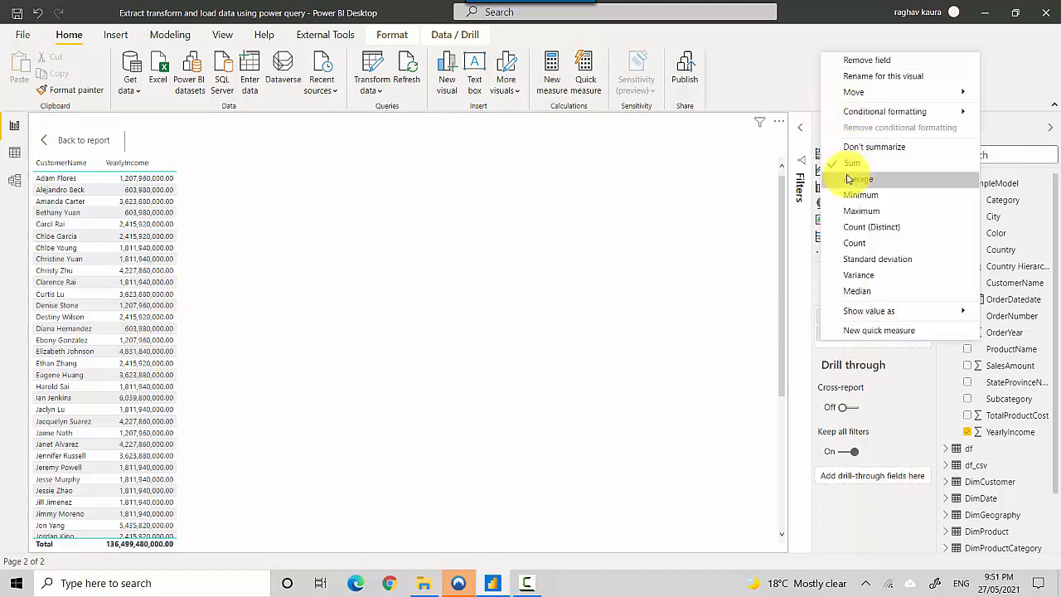
left_click(859, 179)
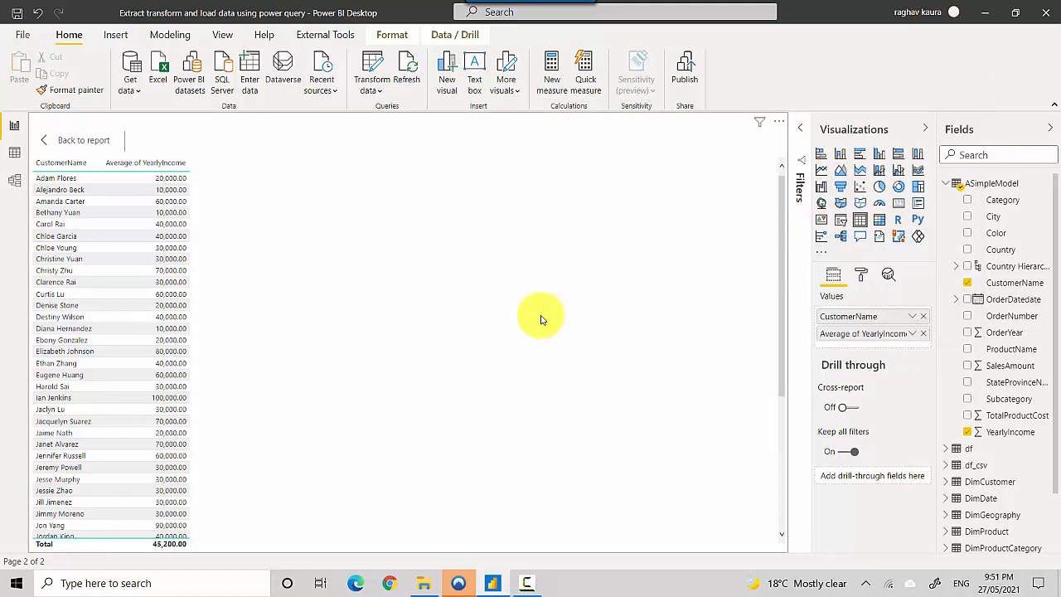
mouse_move(371, 289)
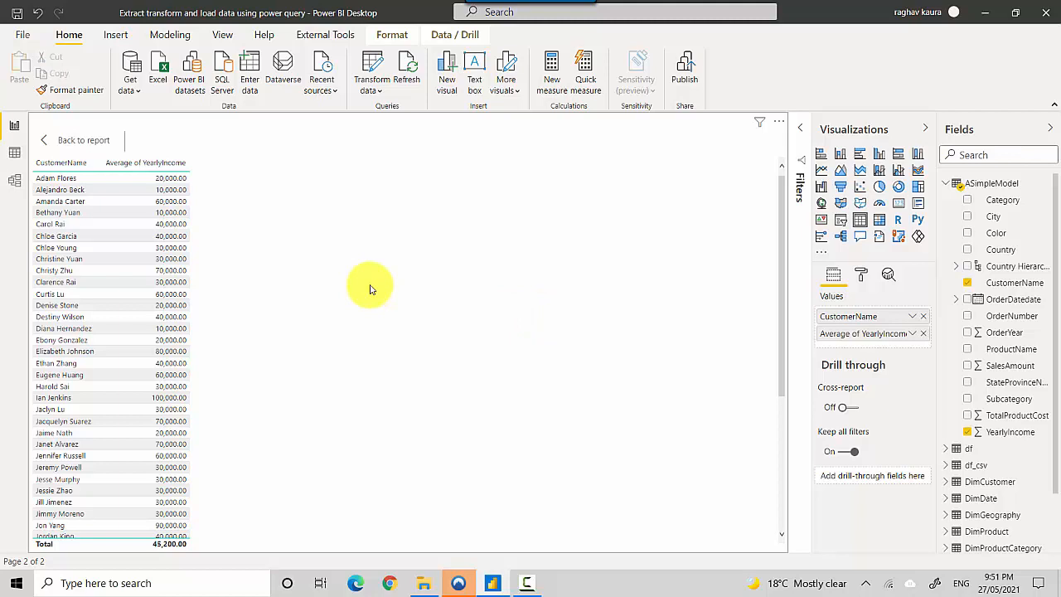
mouse_move(862, 344)
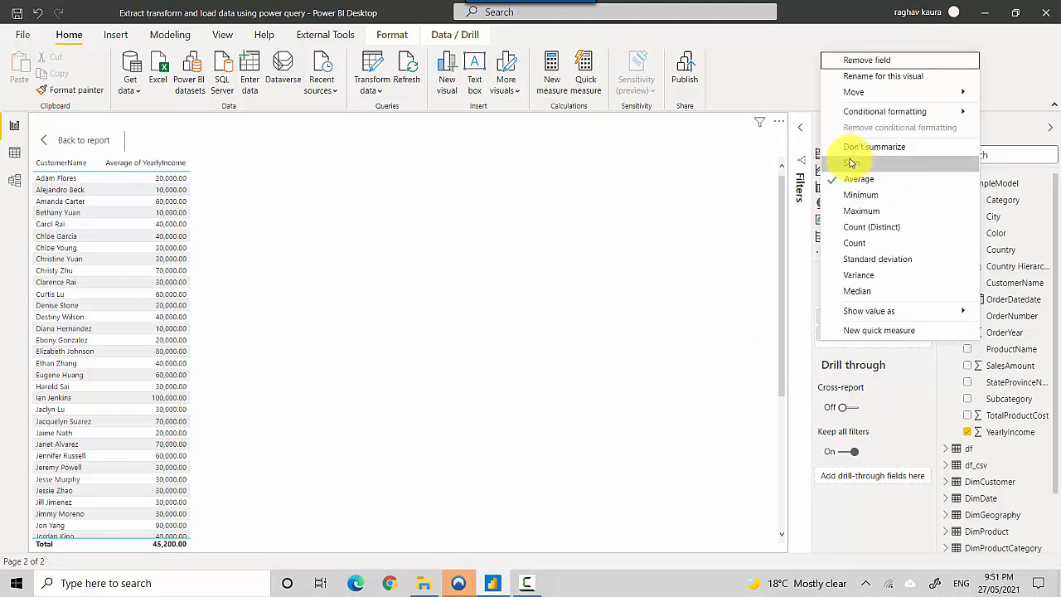
Step: Switch YearlyIncome back to Sum for the CustomerName bar chart
left_click(849, 161)
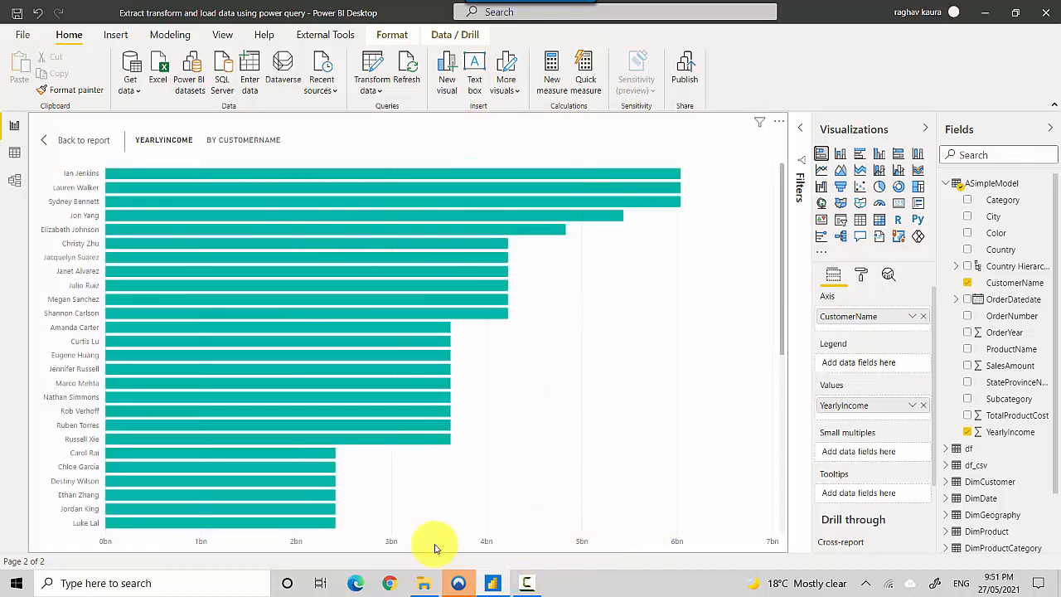
mouse_move(319, 549)
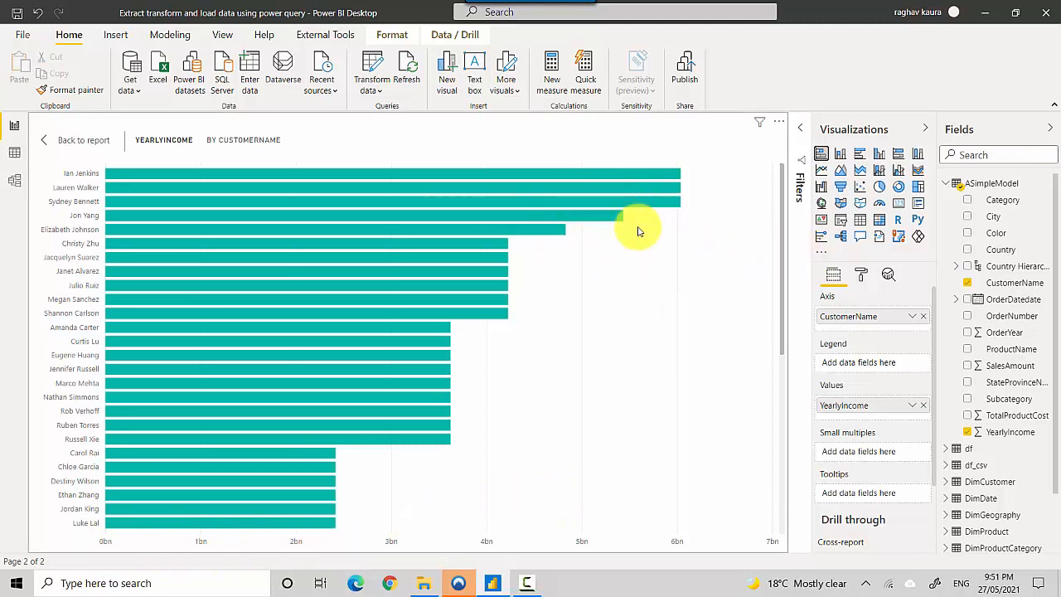
mouse_move(547, 315)
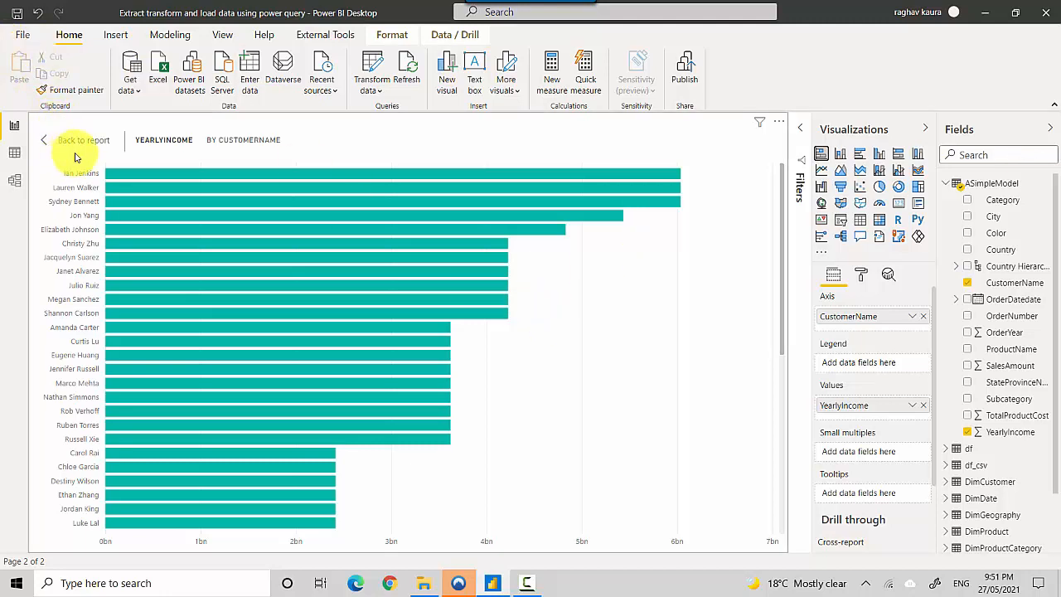
Step: Exit Focus mode back to the Page 2 report canvas
left_click(83, 139)
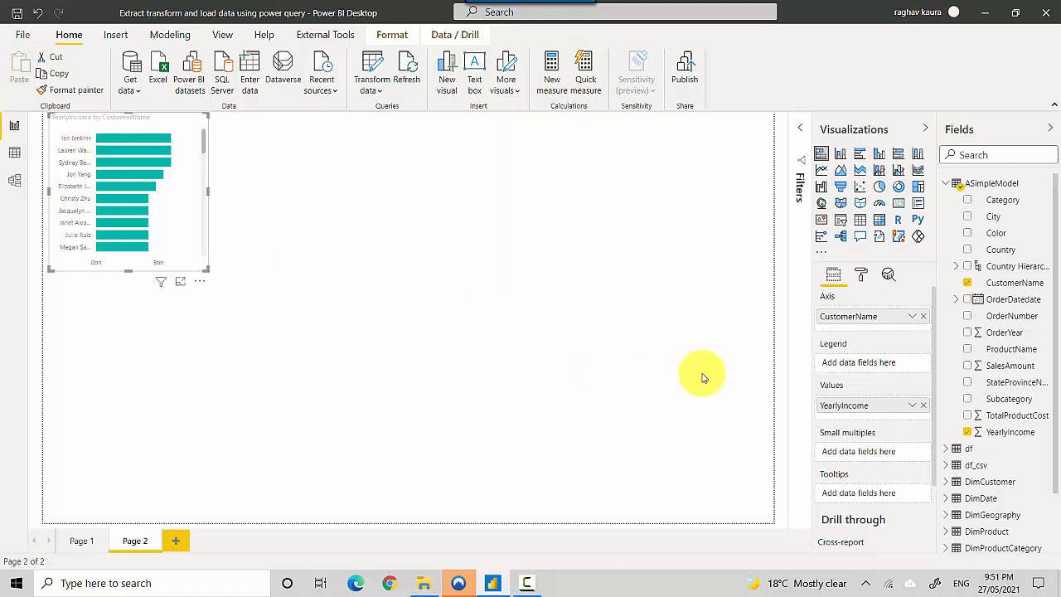
mouse_move(713, 376)
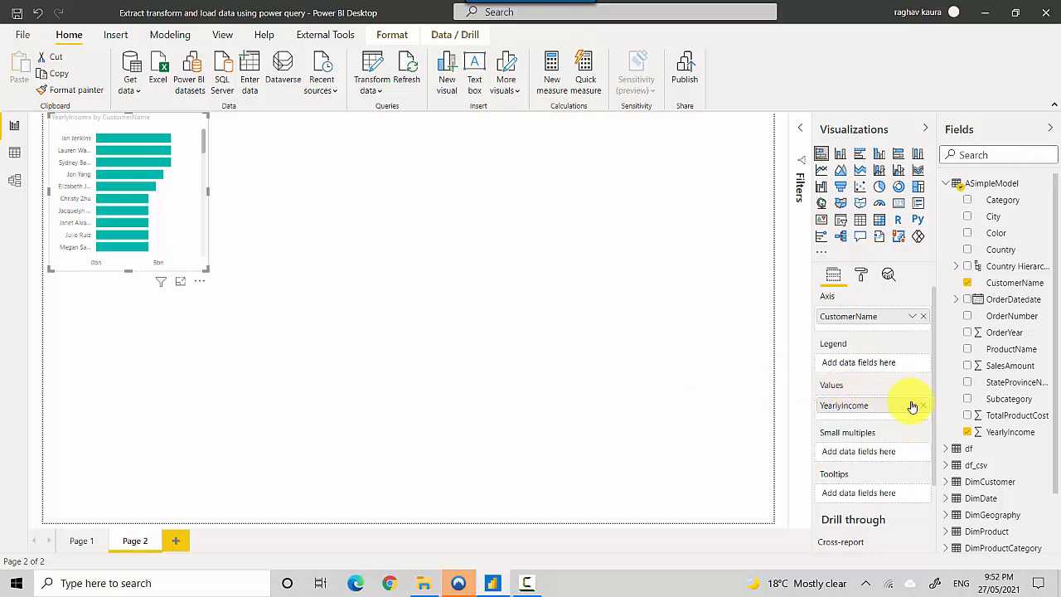
Step: Summarize YearlyIncome as Minimum, then as Average, in the bar chart
left_click(912, 406)
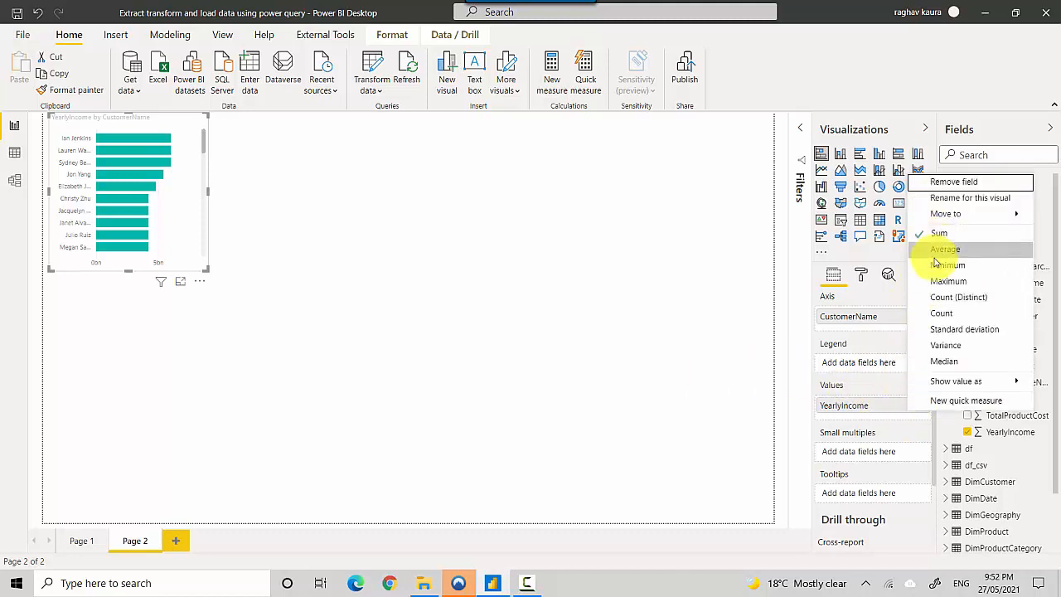
left_click(948, 265)
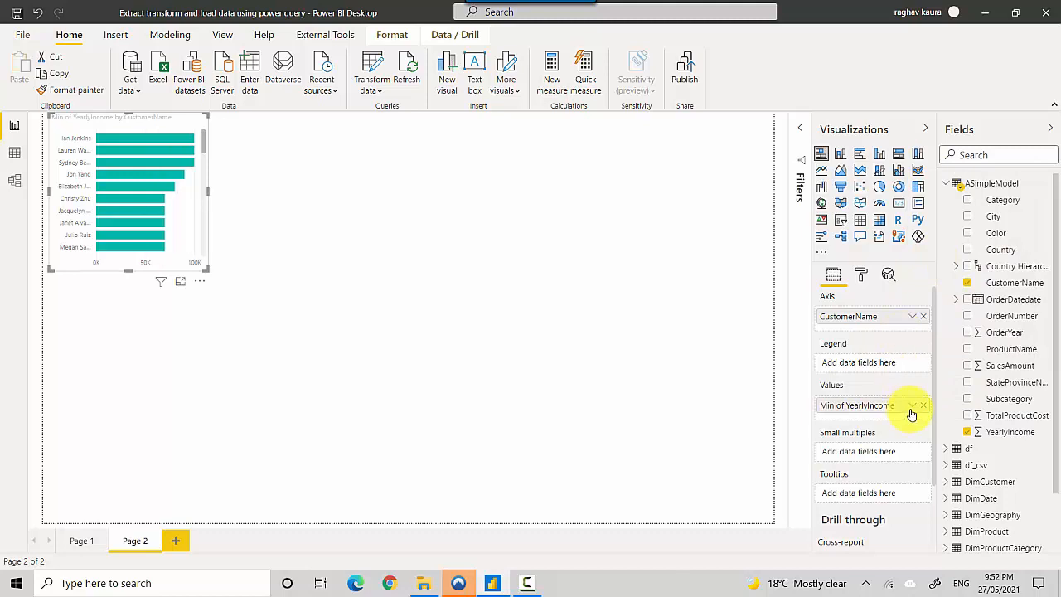
left_click(912, 406)
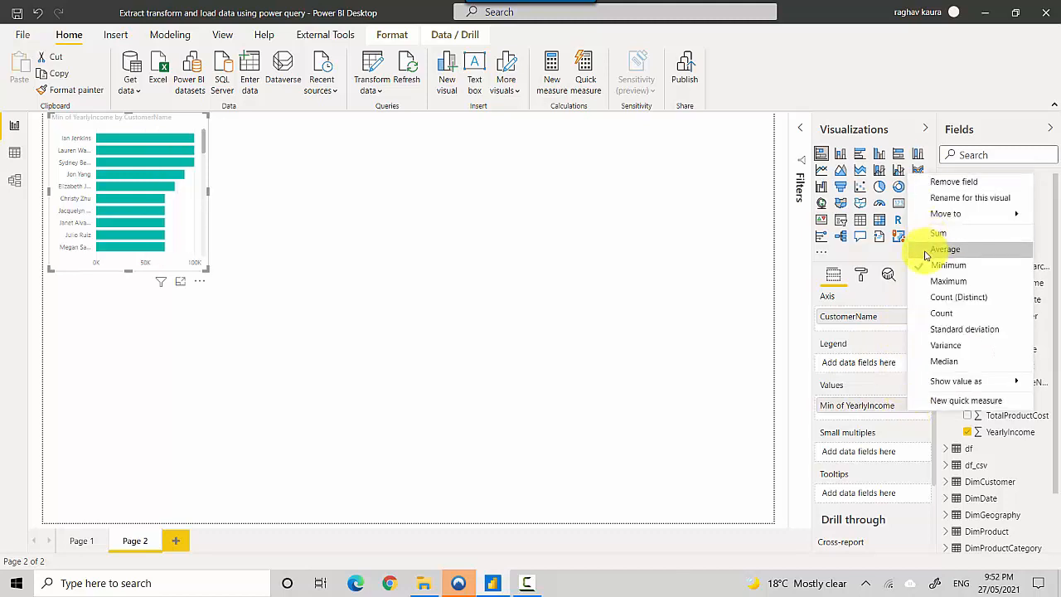
left_click(944, 249)
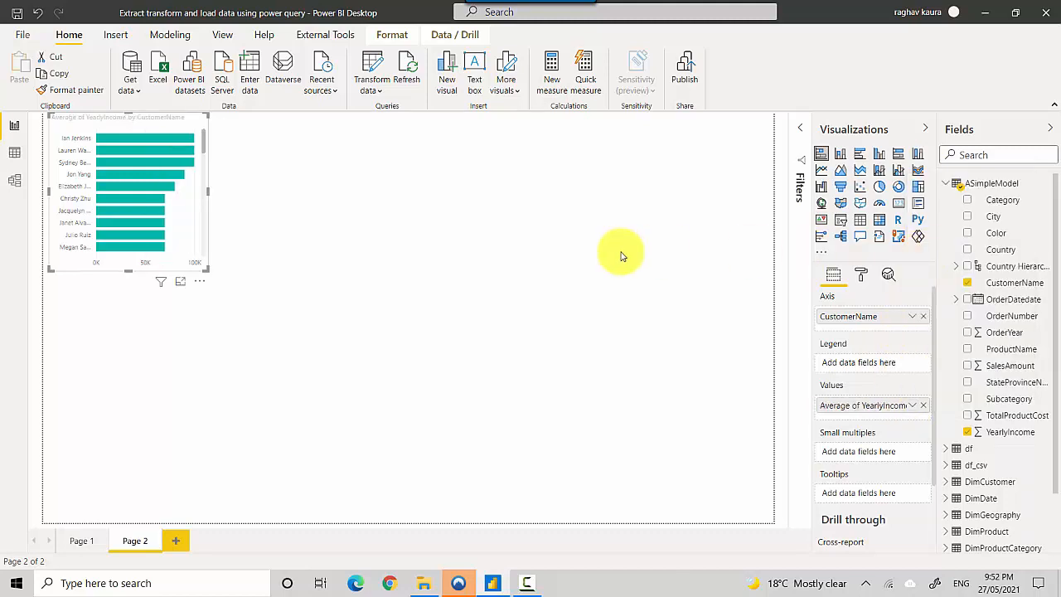